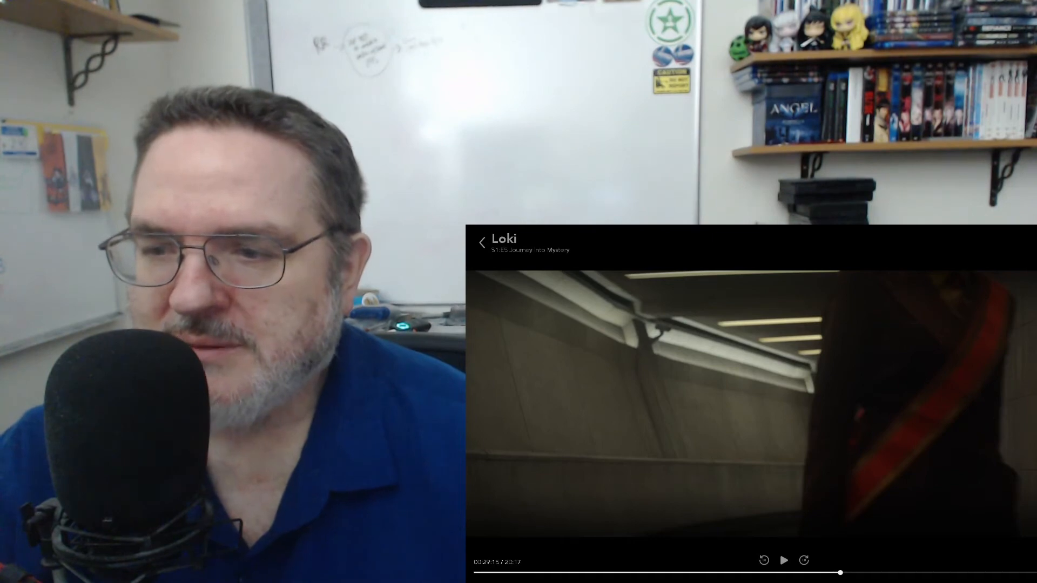
Resume playback of Loki S1E5 "Journey into Mystery" past the 29-minute mark.
{"action": "left_click", "coordinate": [784, 561]}
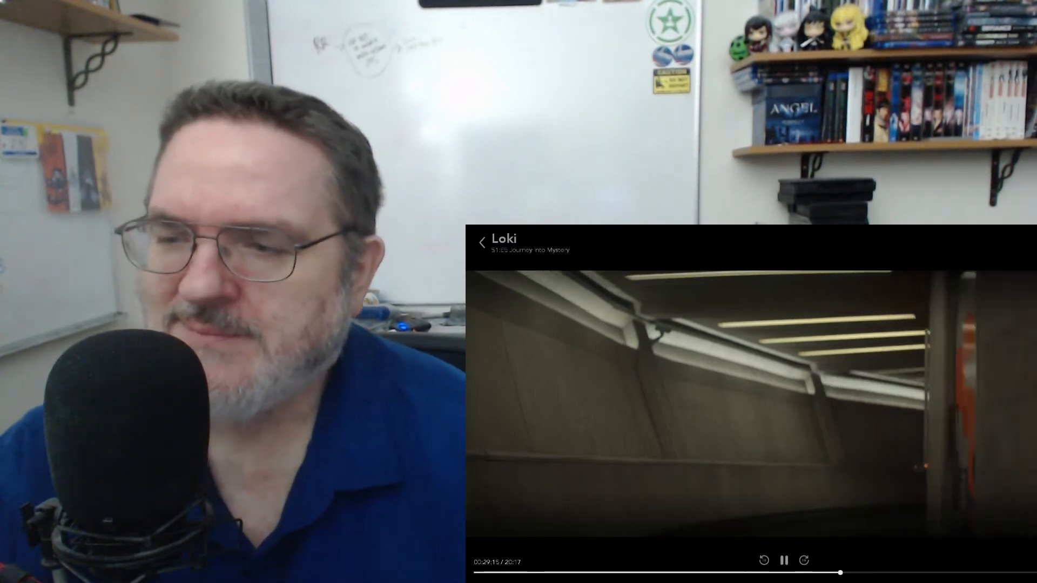